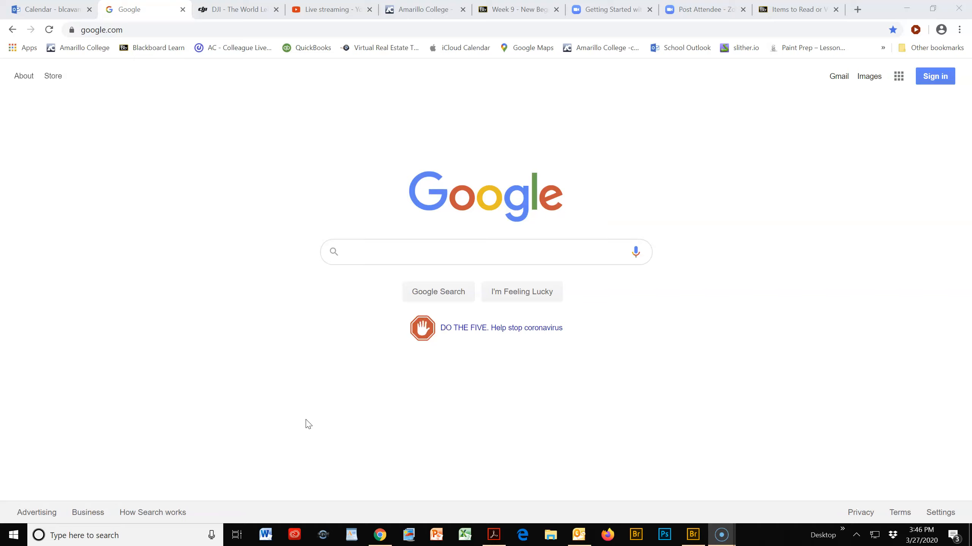
pyautogui.moveTo(815, 230)
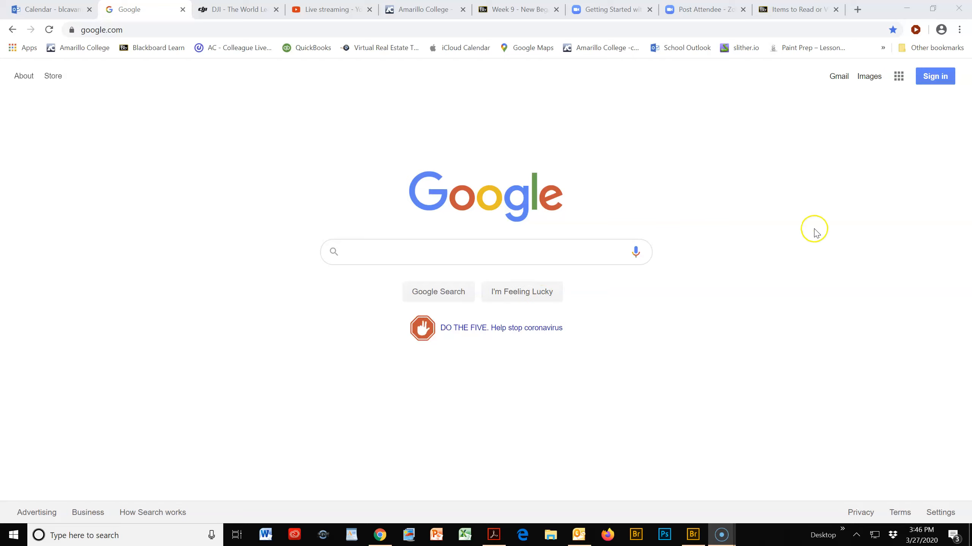
# Sign in with the existing school Google account and submit its password
pyautogui.click(935, 76)
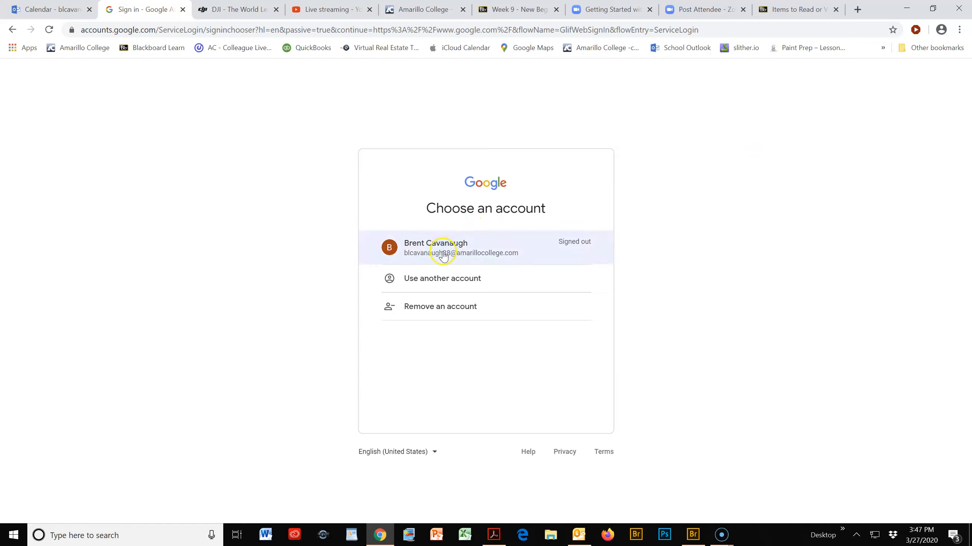
pyautogui.moveTo(473, 256)
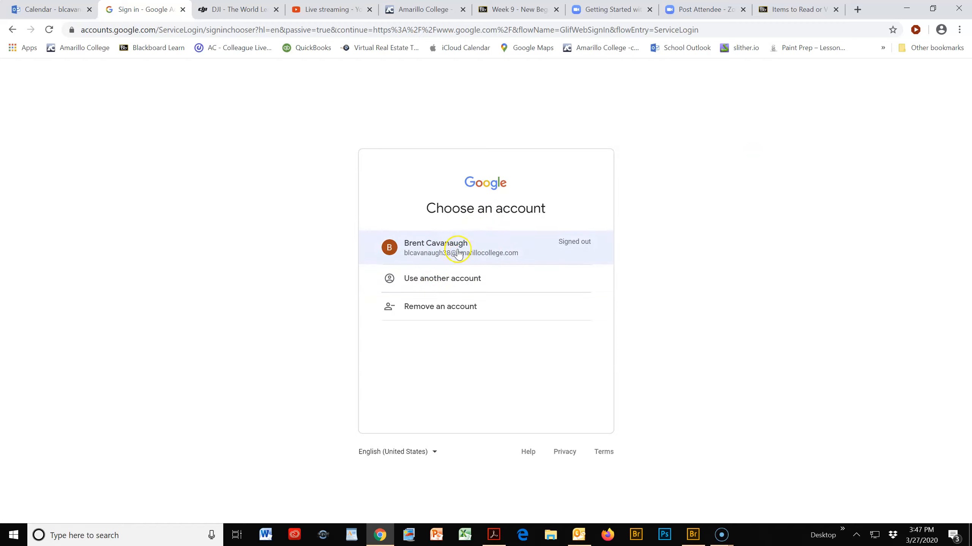
pyautogui.click(452, 248)
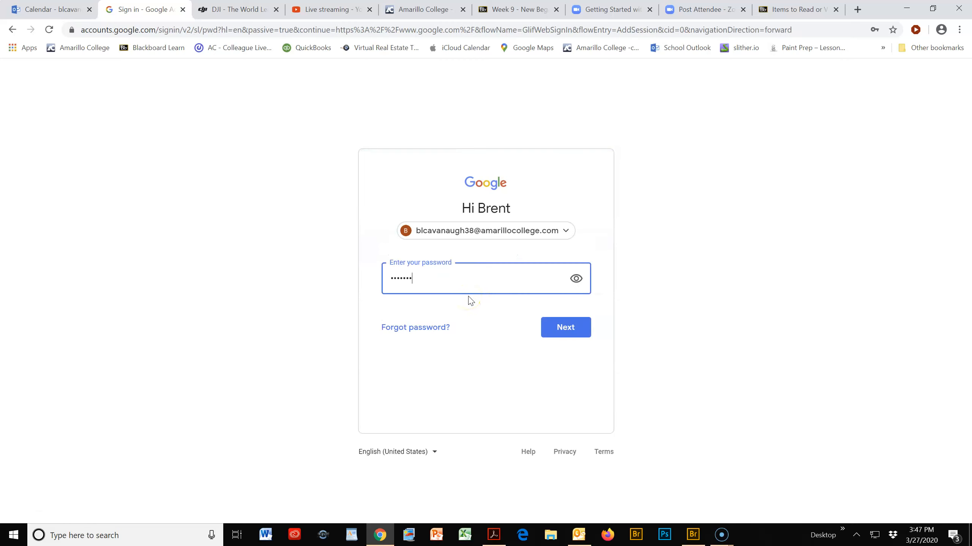
pyautogui.click(563, 327)
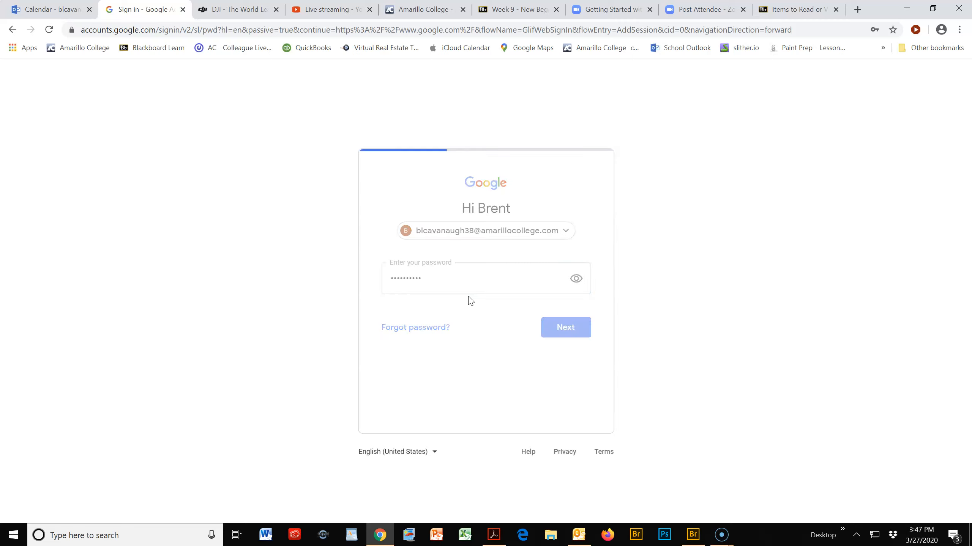
pyautogui.click(564, 327)
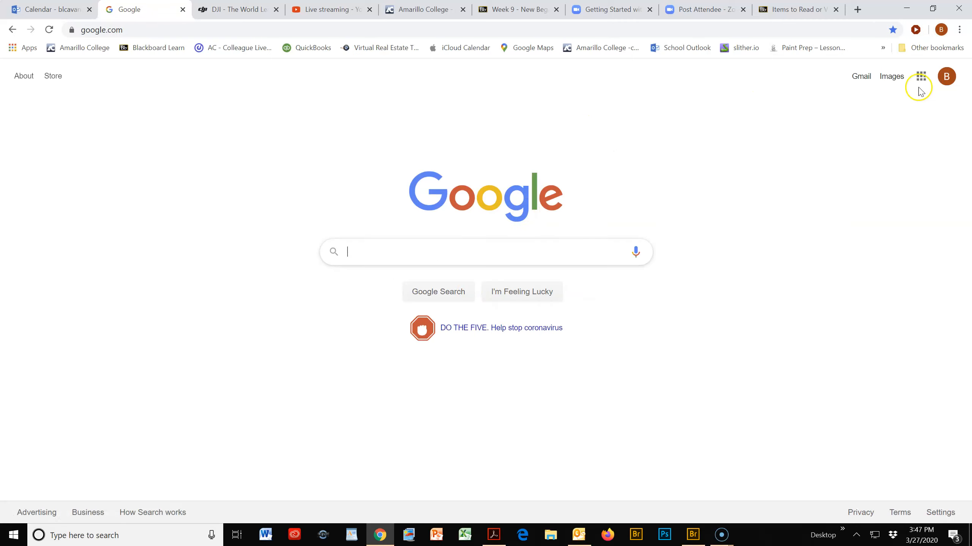
pyautogui.moveTo(920, 76)
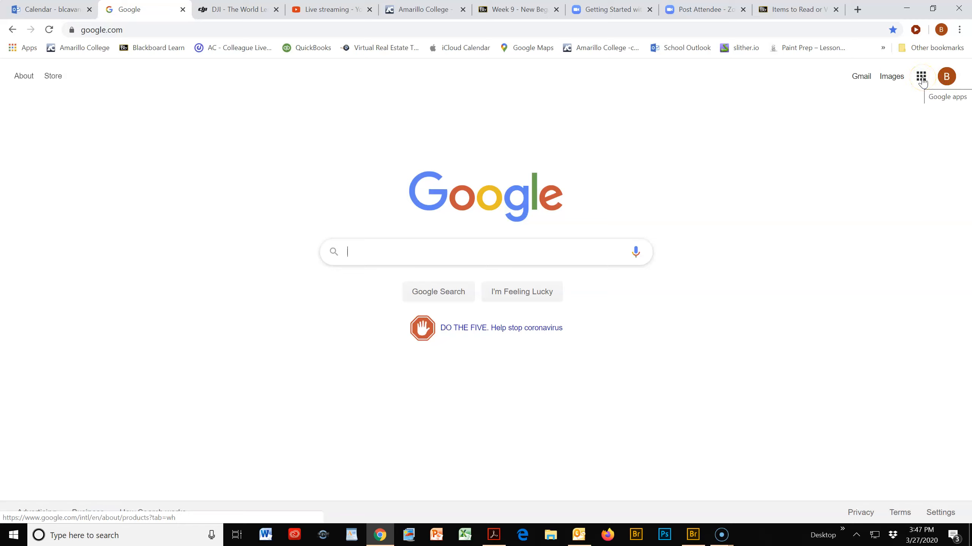
# Launch Google Photos from the Google apps grid
pyautogui.click(921, 76)
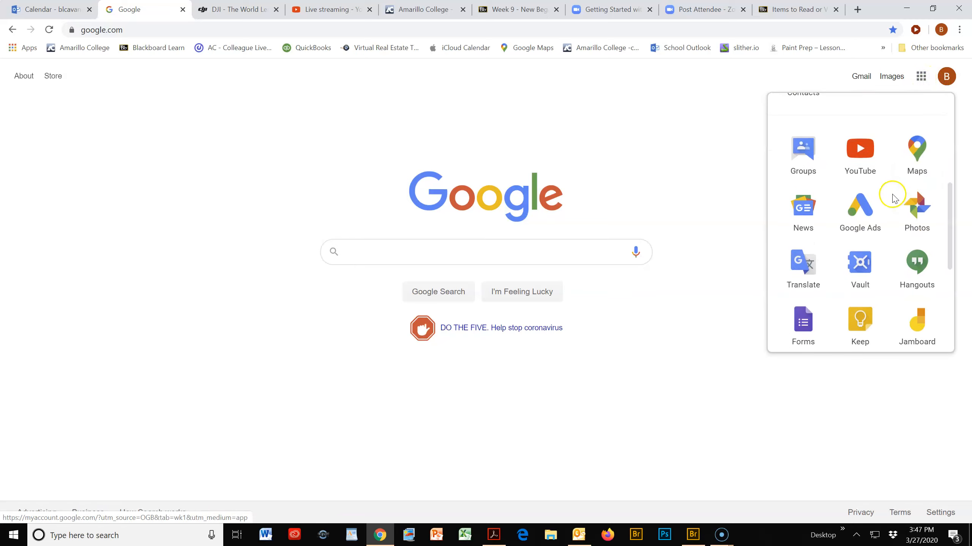
pyautogui.moveTo(916, 208)
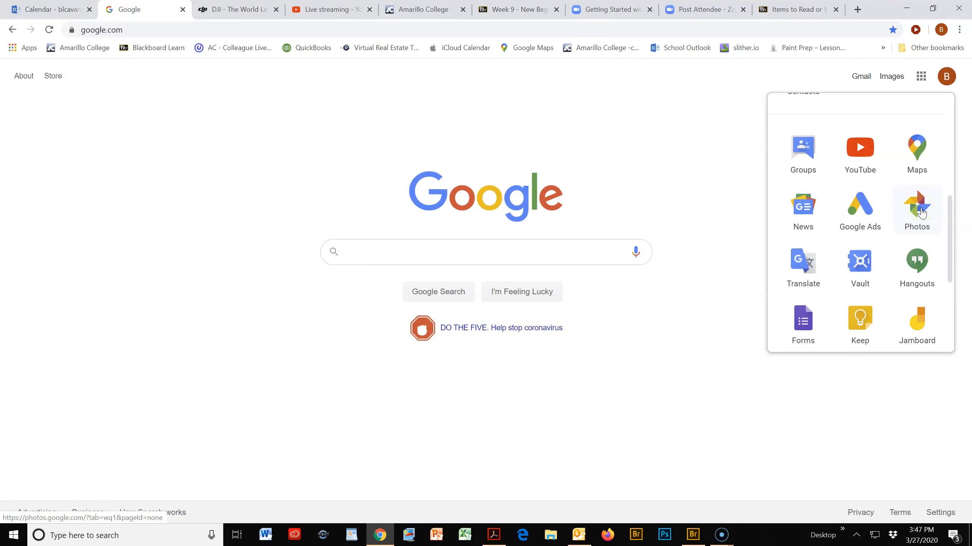
pyautogui.click(916, 207)
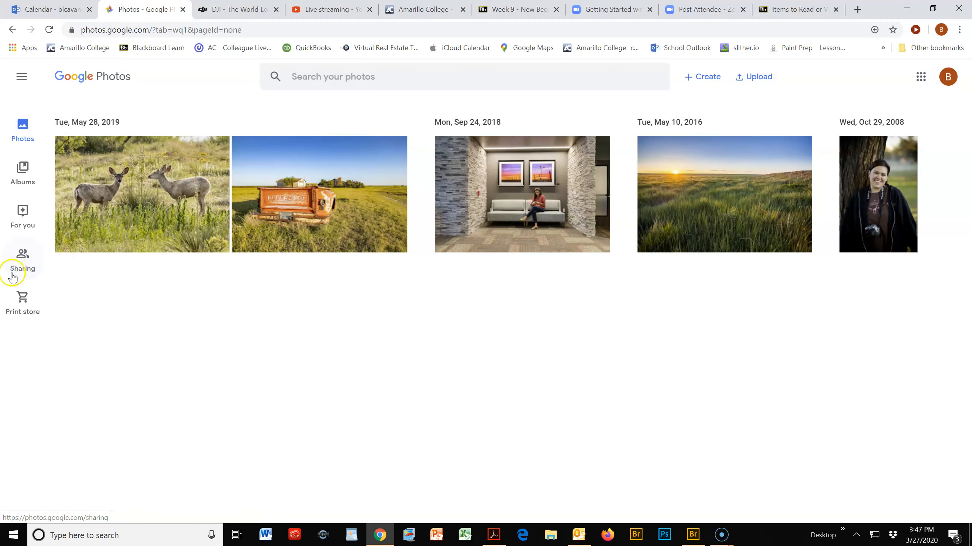
# From Sharing, open the 'Assignment 5: Photographing People' shared album
pyautogui.click(22, 254)
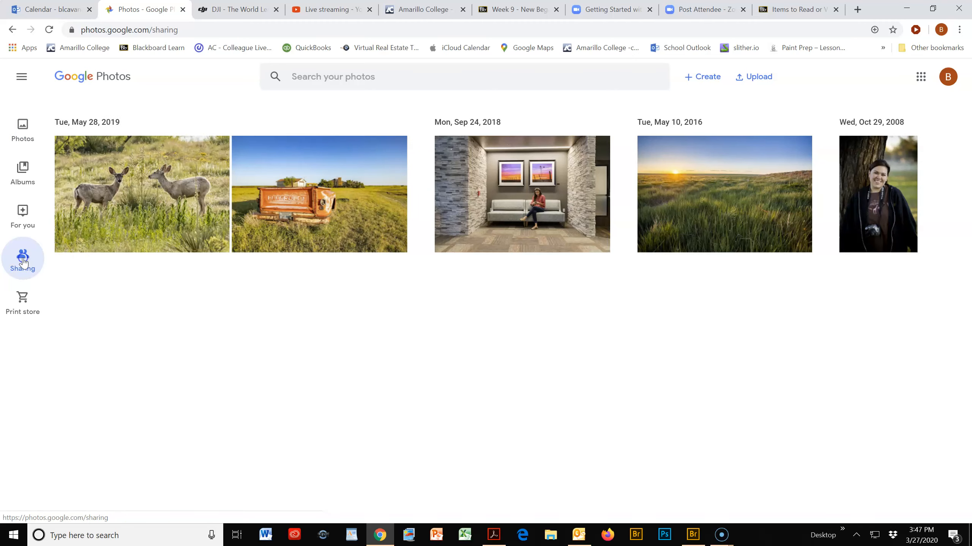
pyautogui.click(22, 255)
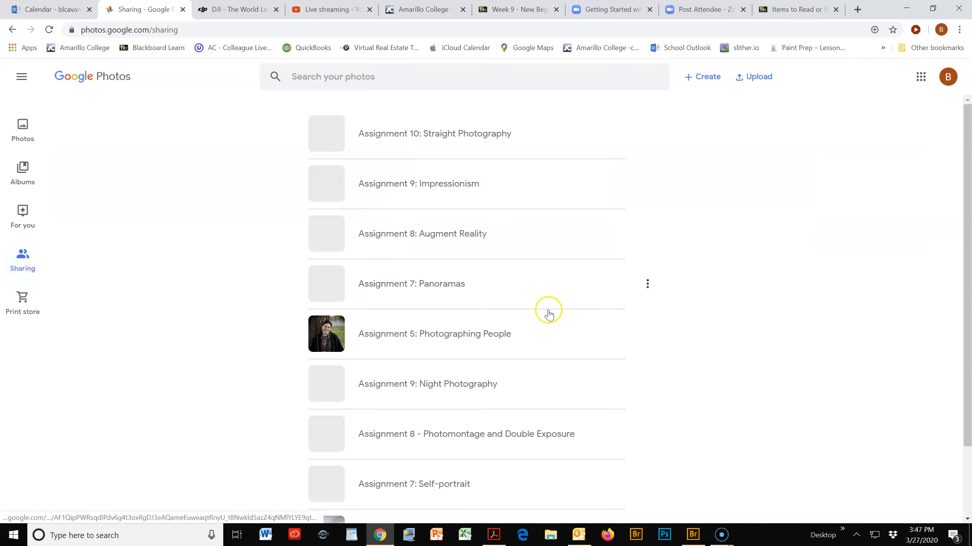
pyautogui.moveTo(593, 304)
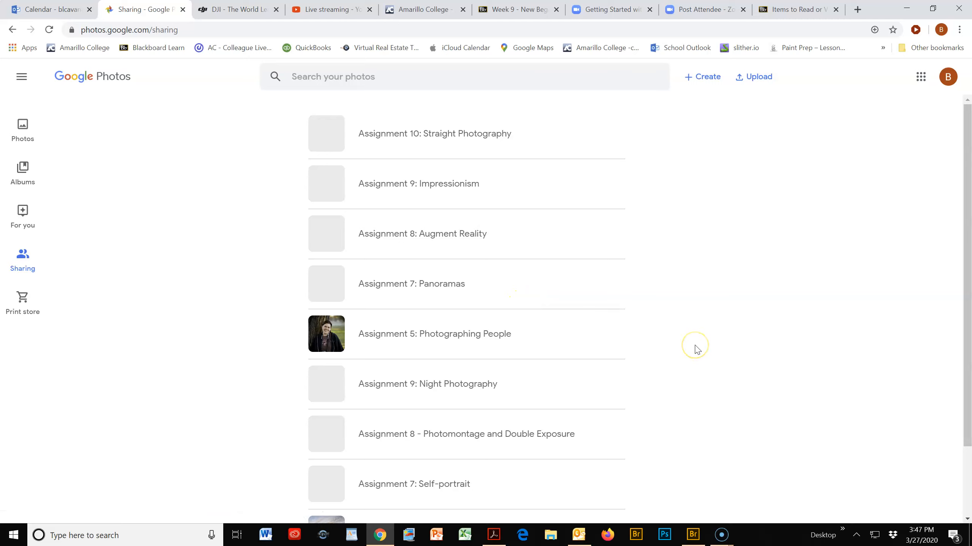
pyautogui.scroll(-3)
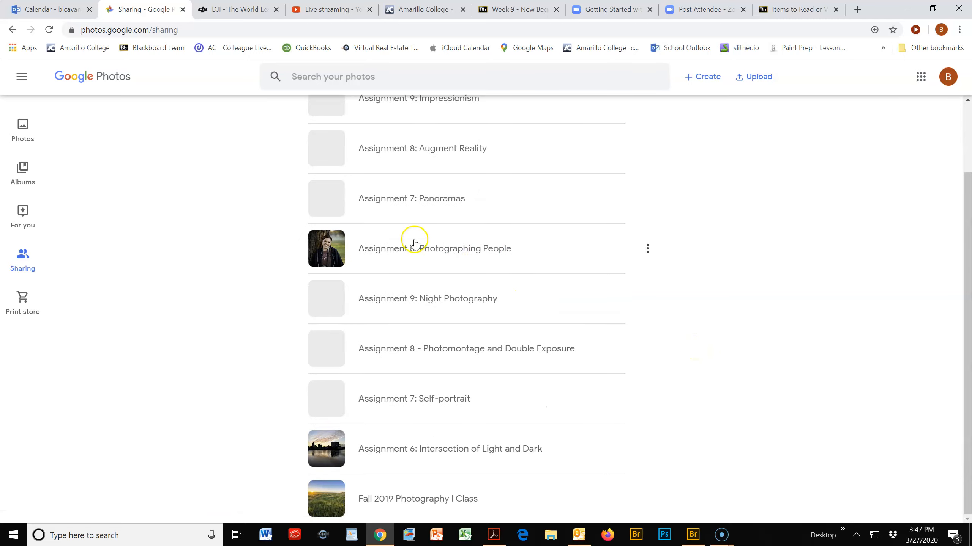
pyautogui.moveTo(441, 253)
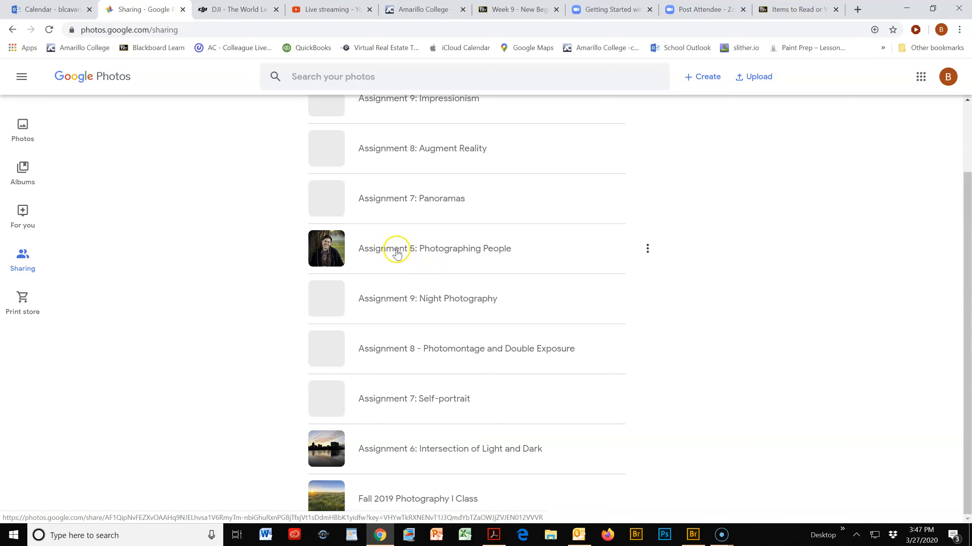
pyautogui.click(433, 249)
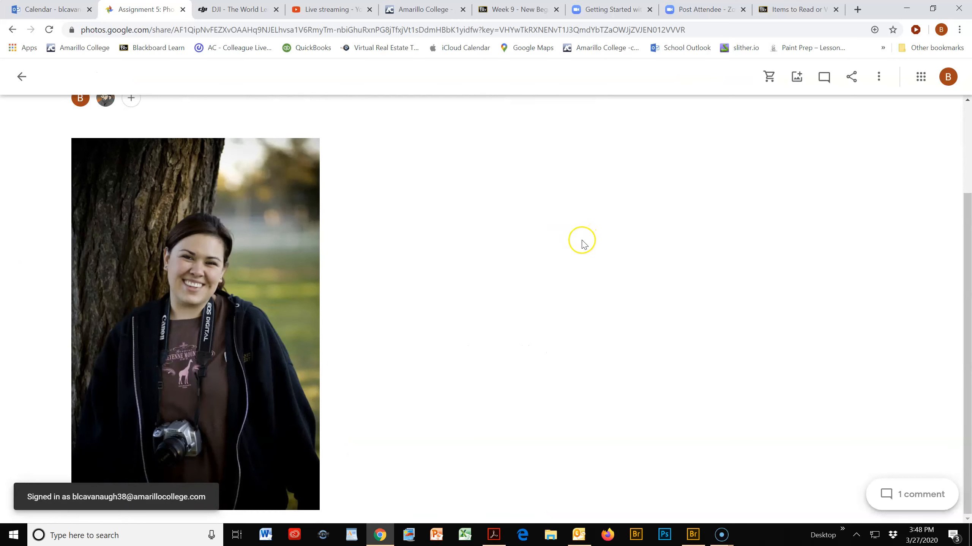
pyautogui.moveTo(545, 242)
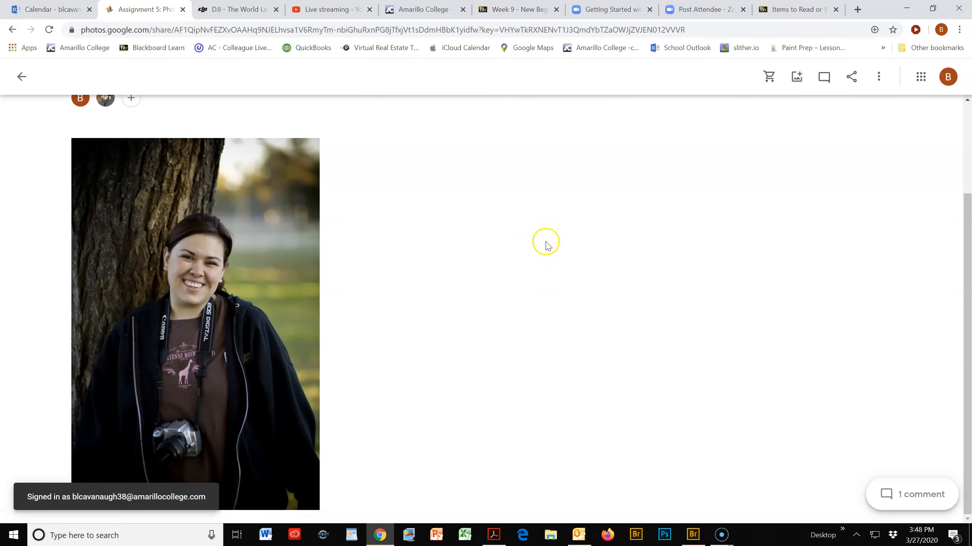
# Bring up the add-to-album photo picker for the Assignment 5 album
pyautogui.scroll(3)
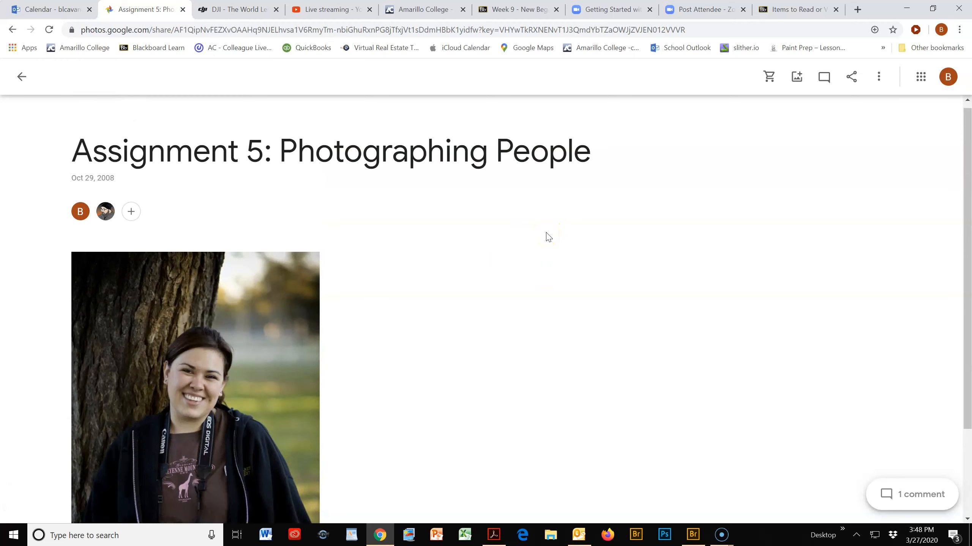
pyautogui.moveTo(549, 240)
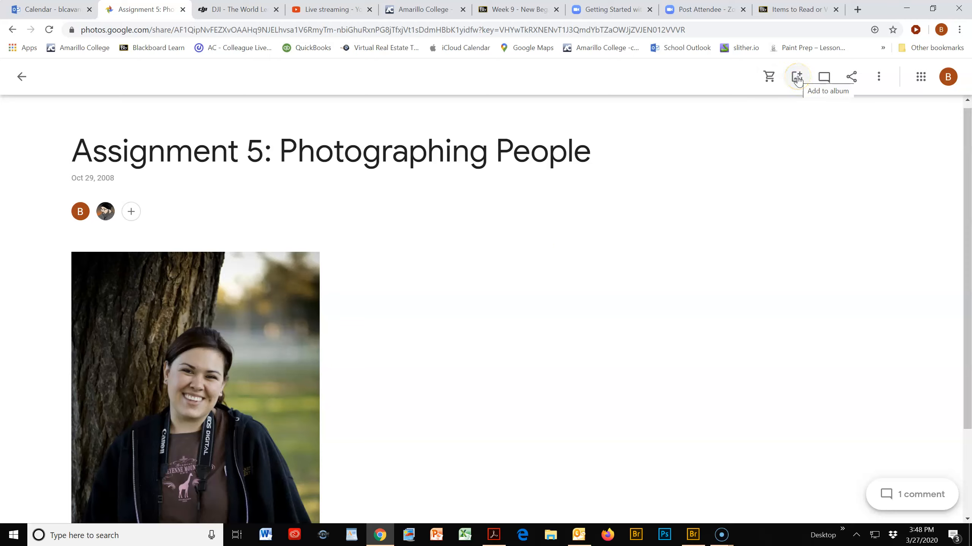
pyautogui.click(797, 76)
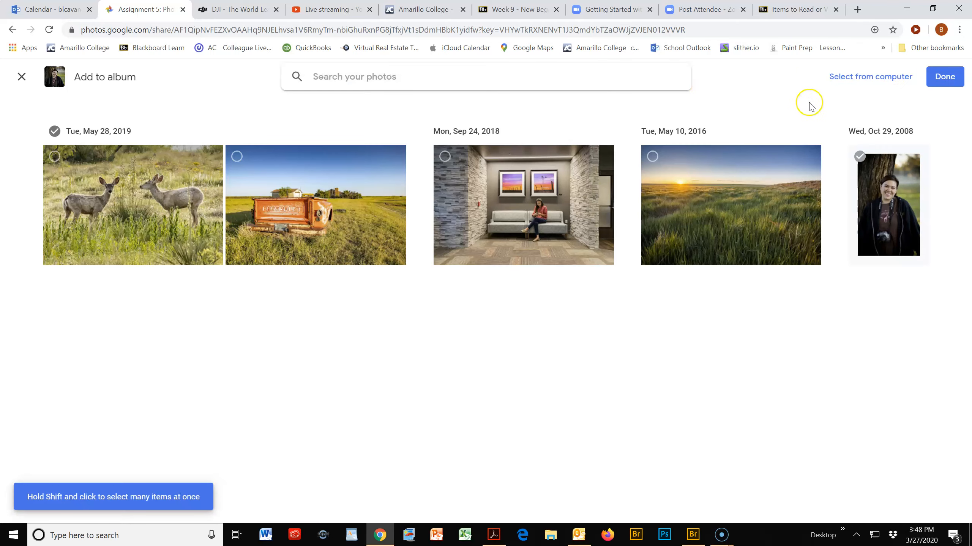
pyautogui.moveTo(863, 76)
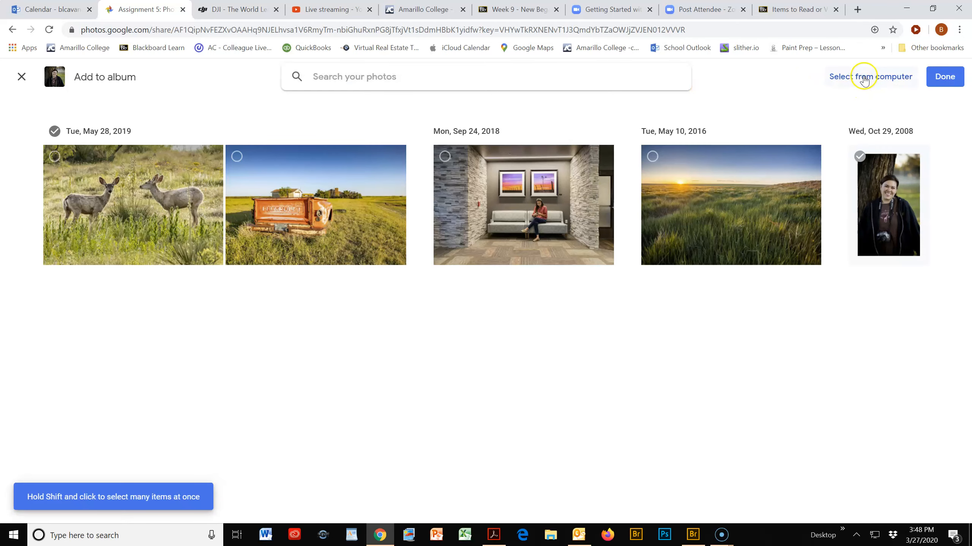
pyautogui.moveTo(540, 341)
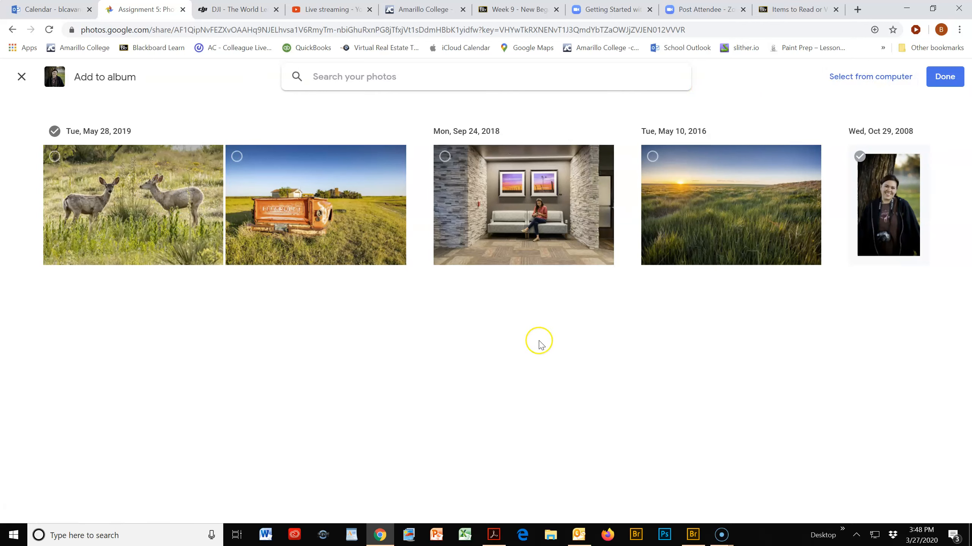
pyautogui.moveTo(707, 134)
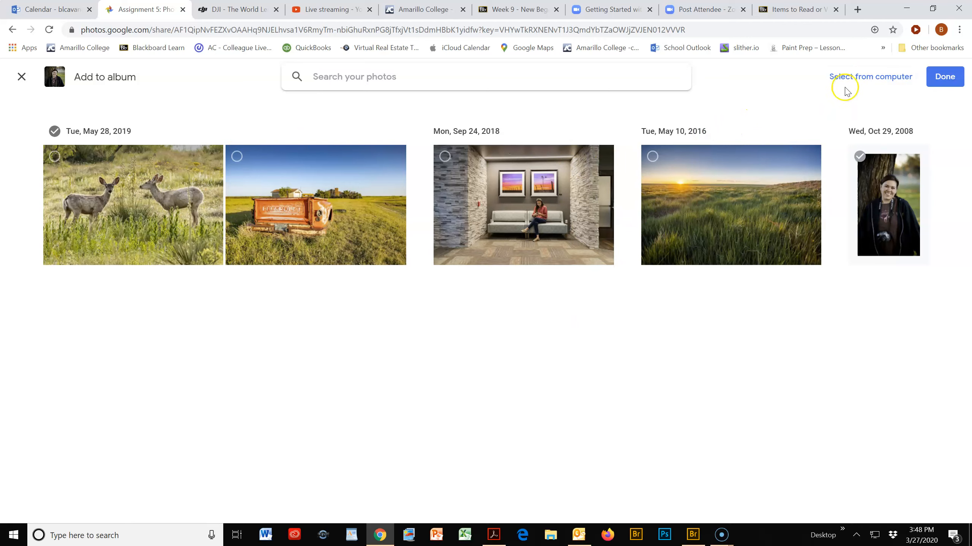
# Choose 'Select from computer' to upload a file instead of a library photo
pyautogui.click(871, 76)
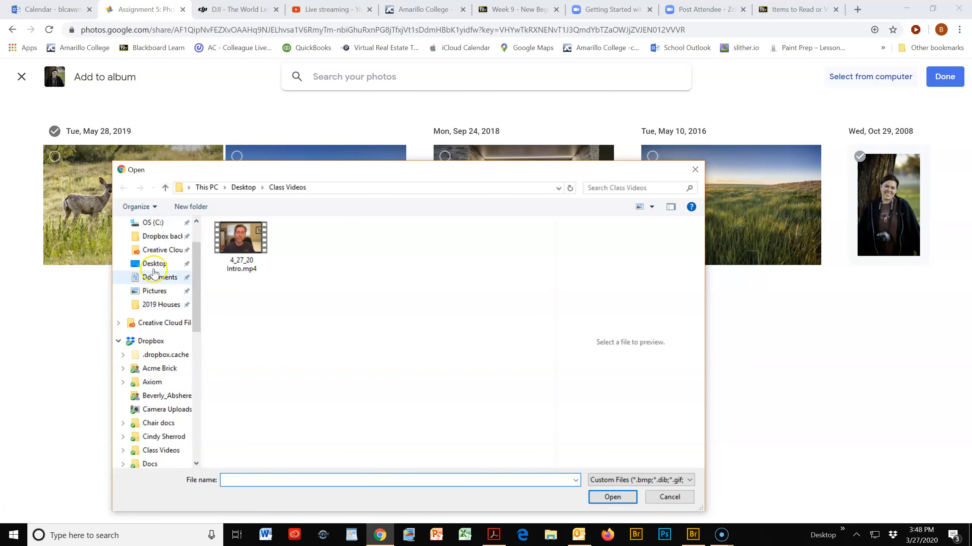
# Upload 'portrait edit.jpg' from the Pictures/100CANON folder into the album
pyautogui.click(154, 290)
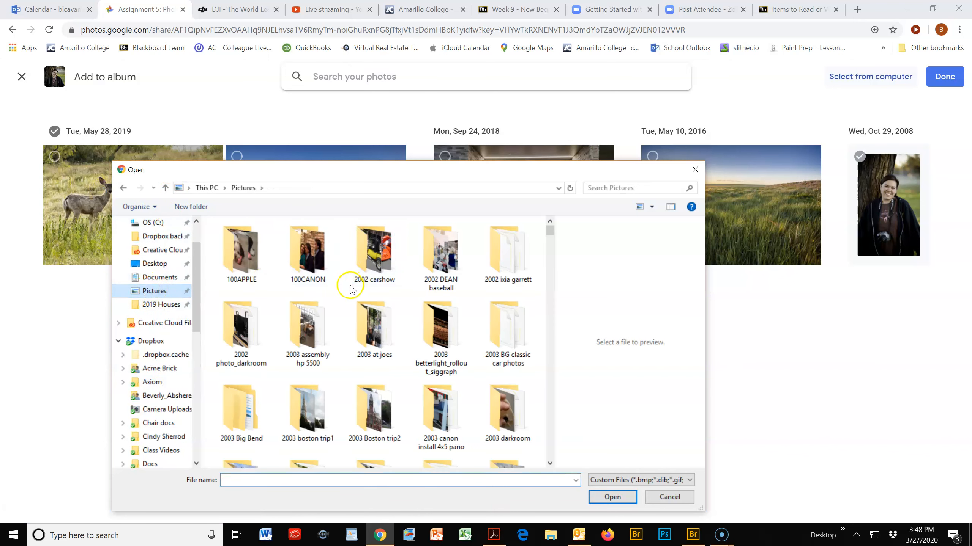
pyautogui.scroll(-3)
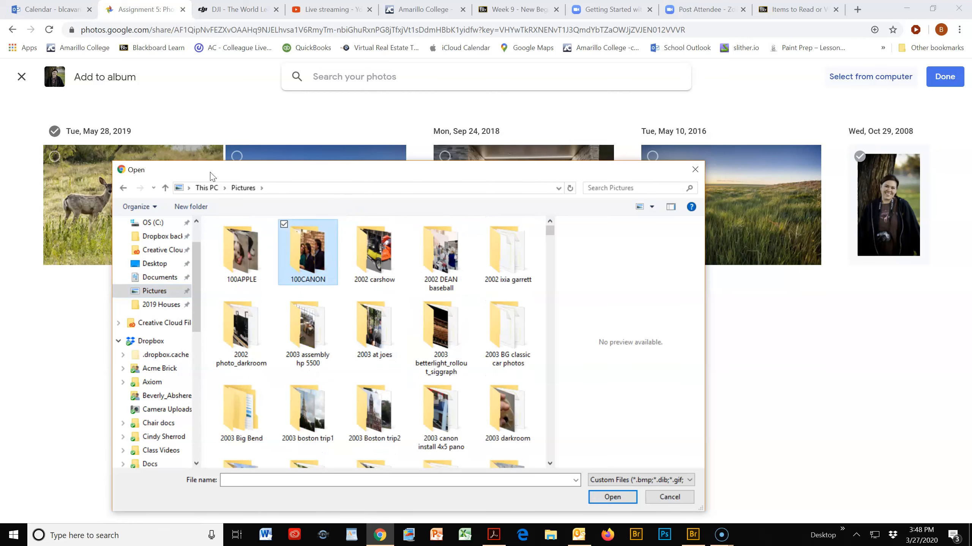
pyautogui.doubleClick(308, 246)
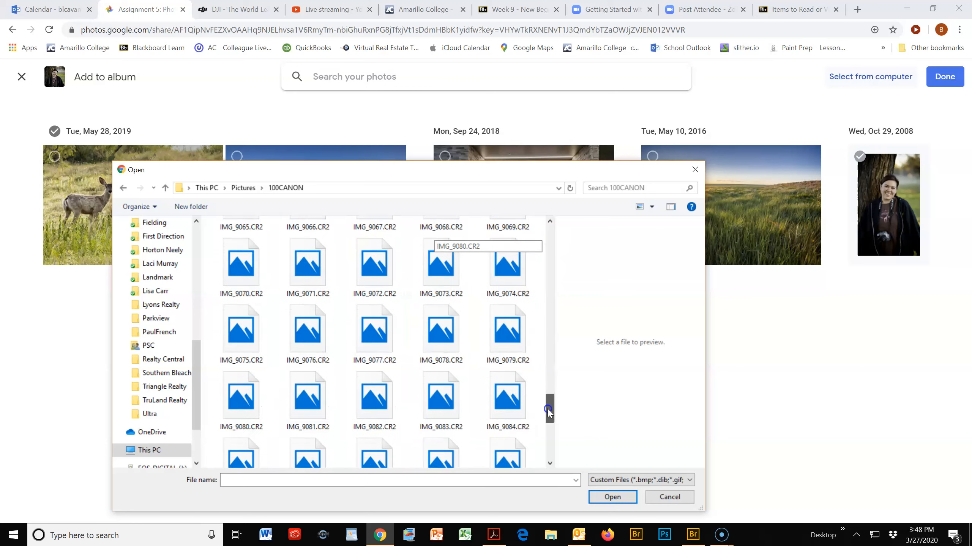
pyautogui.scroll(-3)
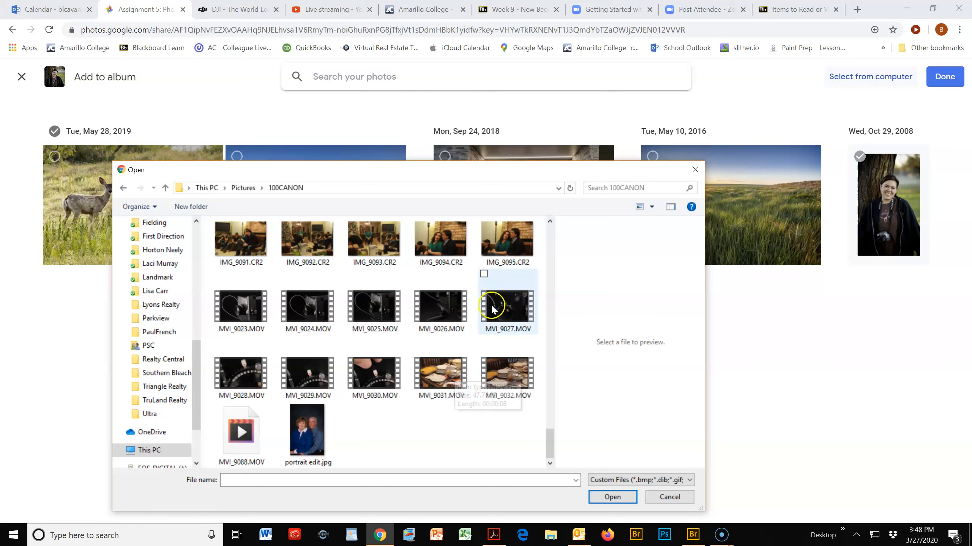
pyautogui.click(308, 430)
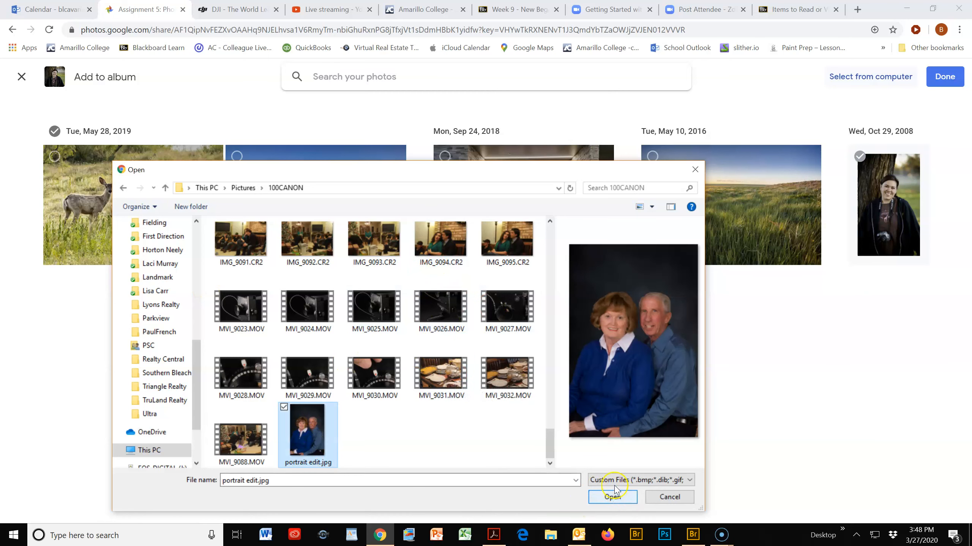
pyautogui.click(612, 498)
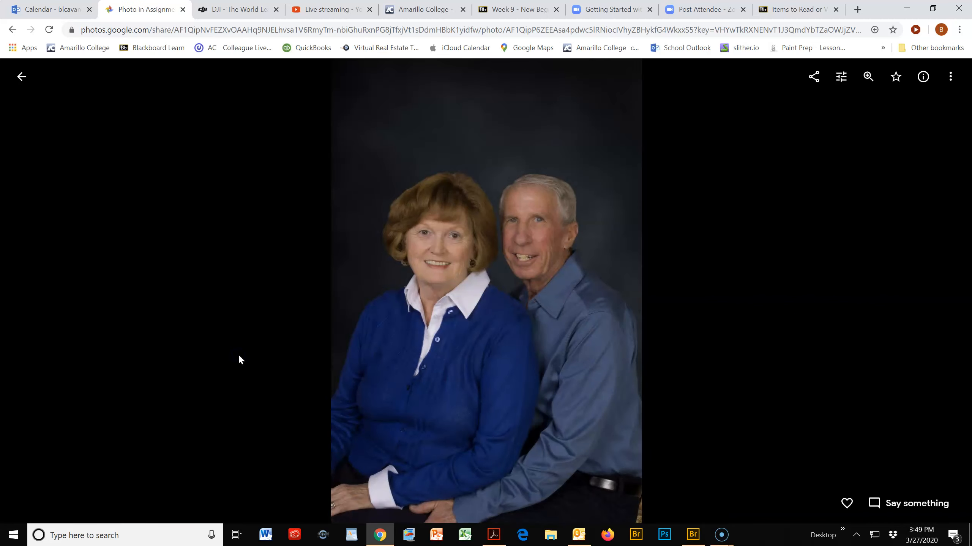
pyautogui.moveTo(889, 531)
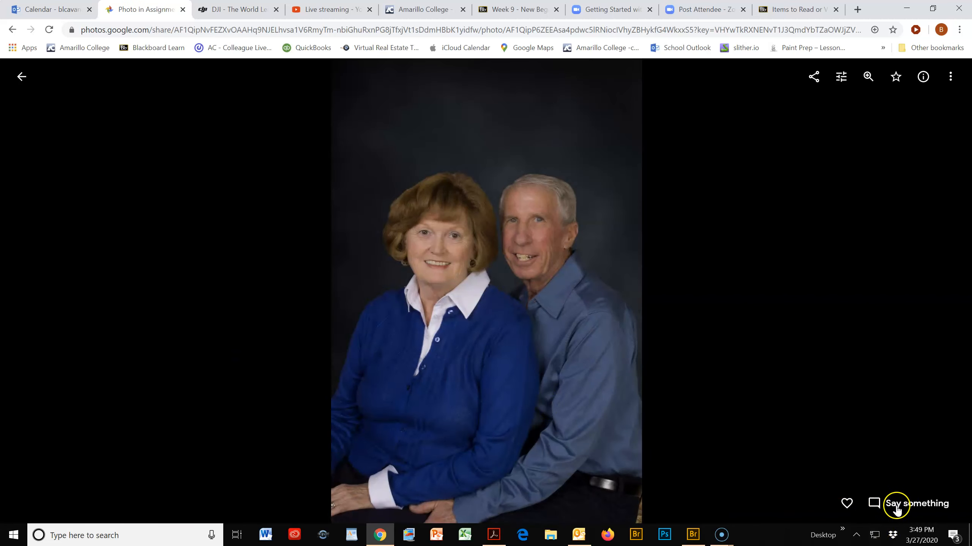
# Show the comment activity panel for the uploaded family portrait
pyautogui.click(896, 503)
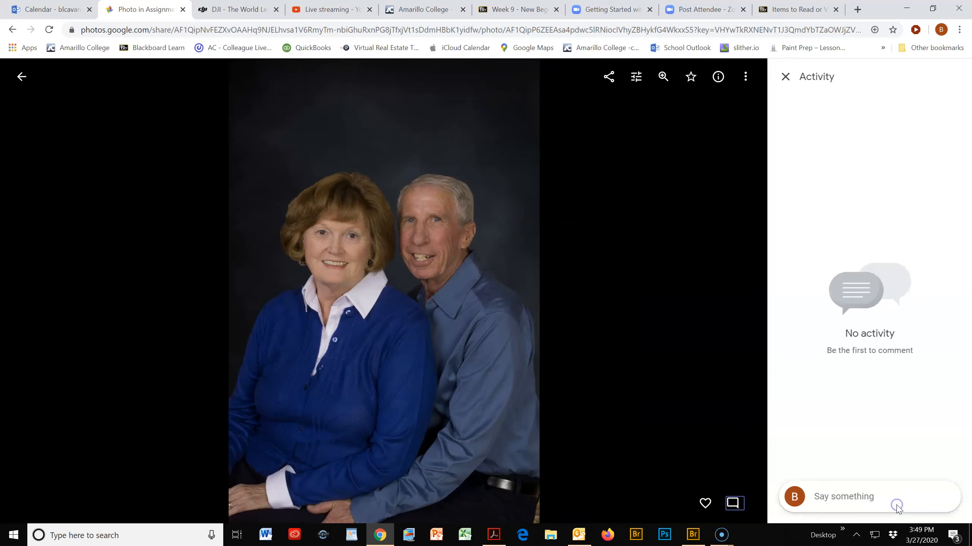
# Write 'Nice Portrait!', correcting a typo along the way, and post the comment
pyautogui.click(843, 496)
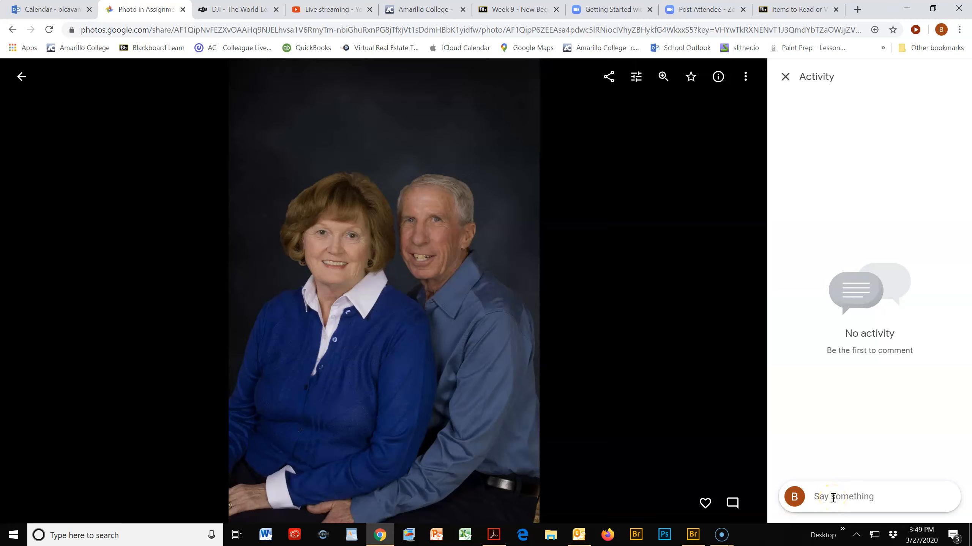
pyautogui.write('N')
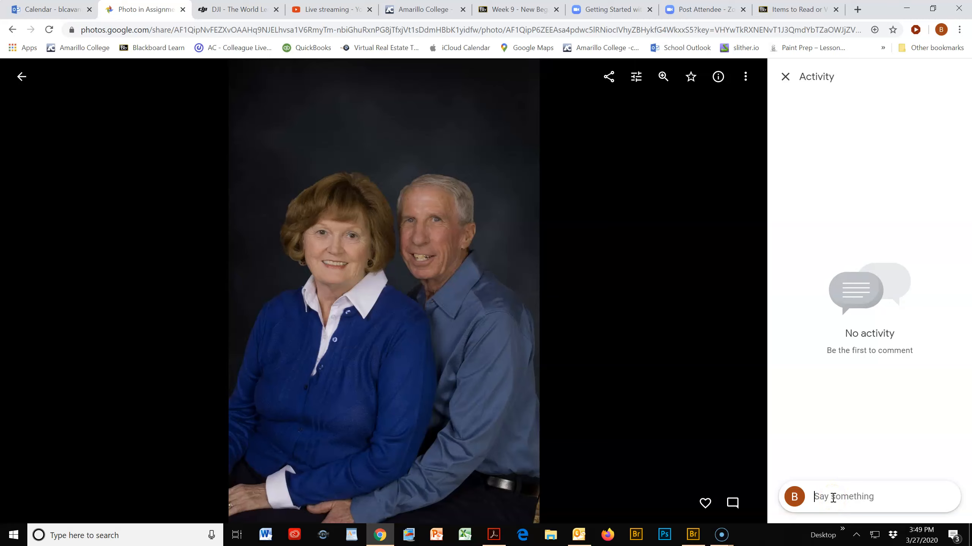
pyautogui.write('Nice Por')
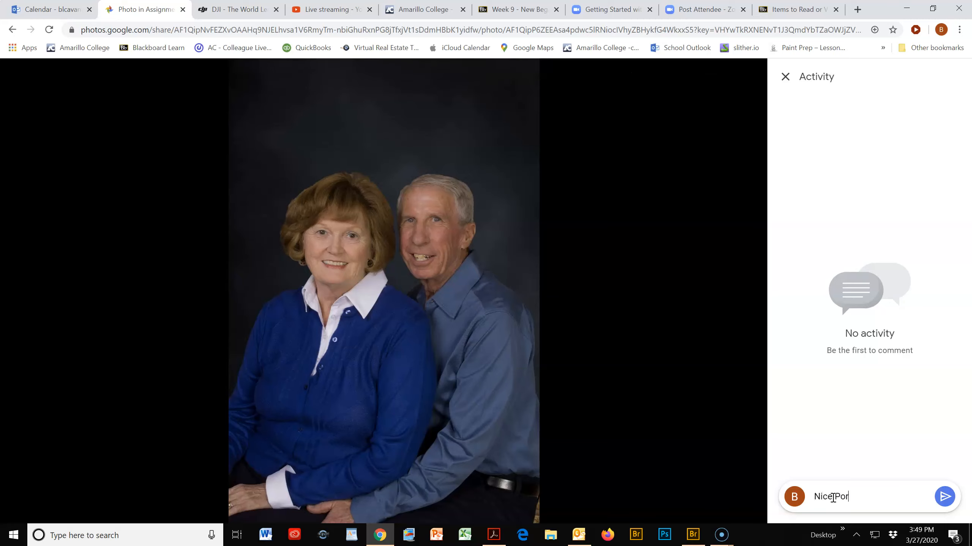
pyautogui.write('t')
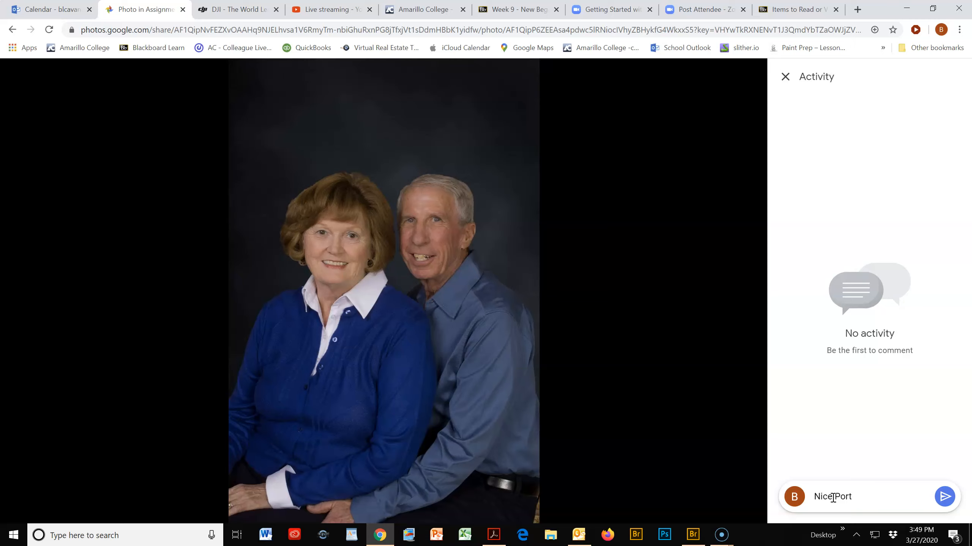
pyautogui.write('al')
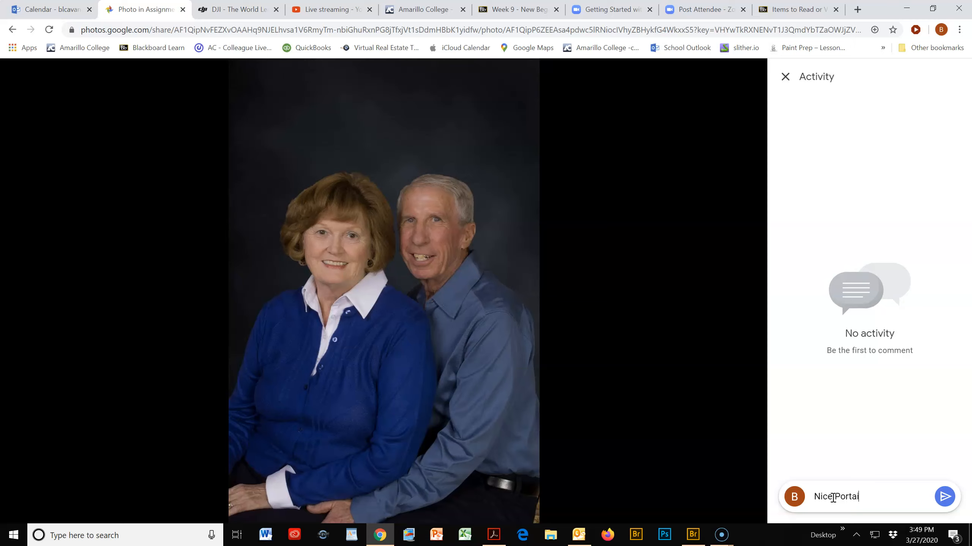
pyautogui.press('Backspace')
pyautogui.write('r')
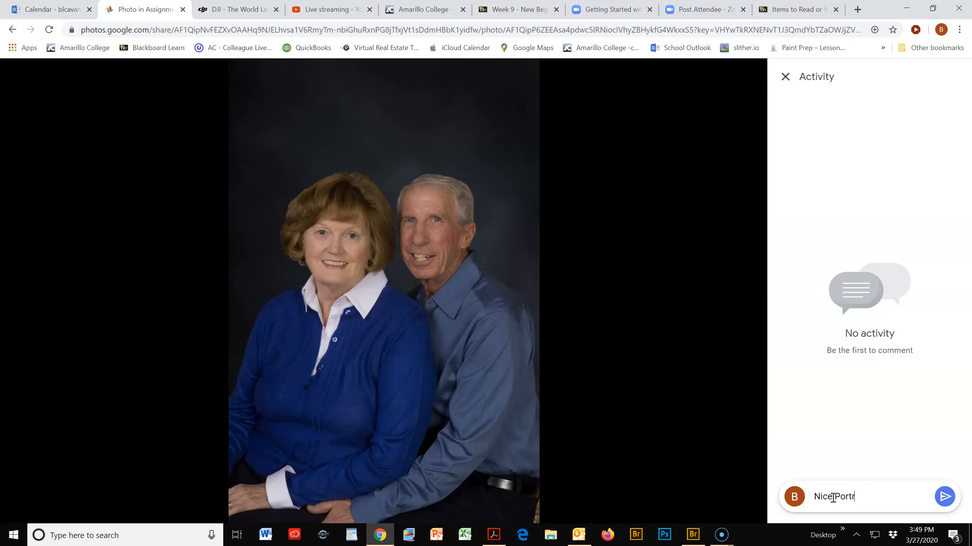
pyautogui.write('ait')
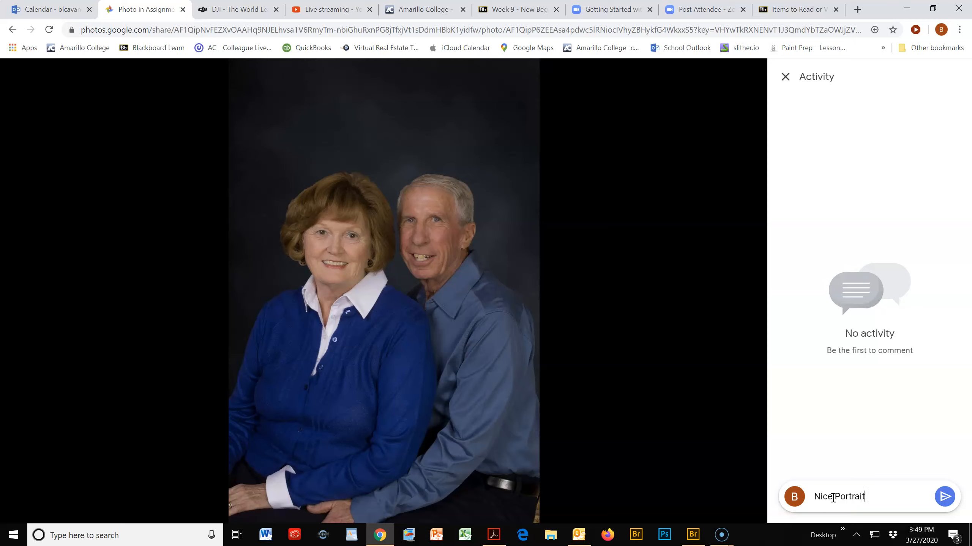
pyautogui.write('!')
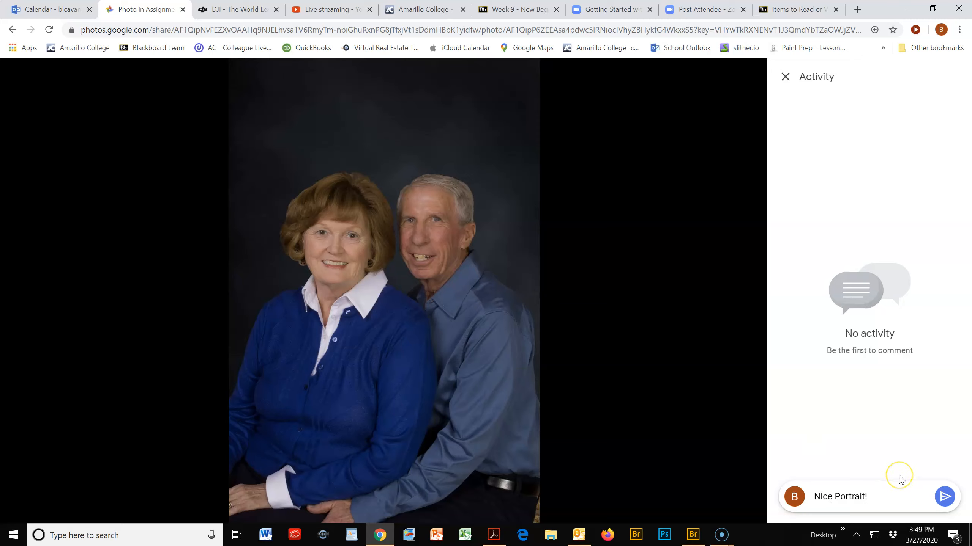
pyautogui.click(868, 497)
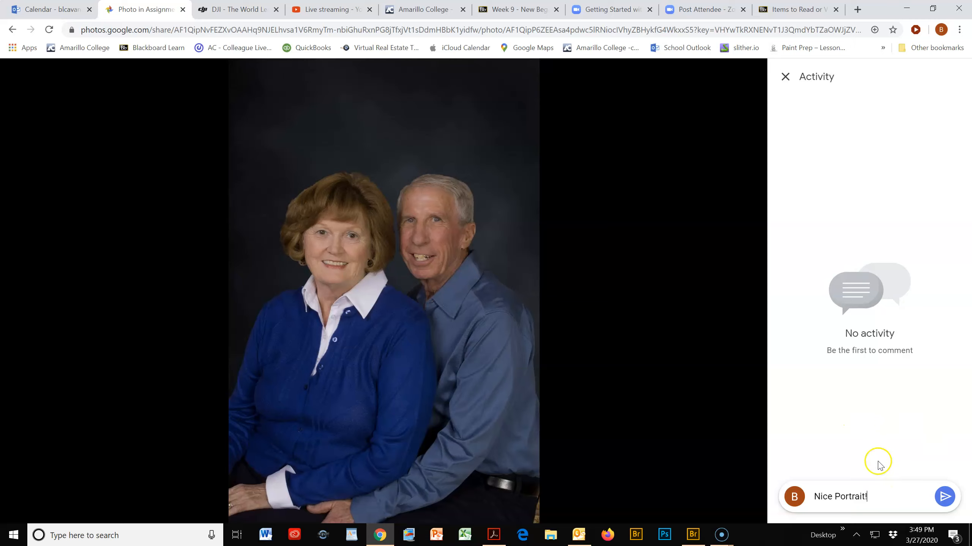
pyautogui.click(943, 496)
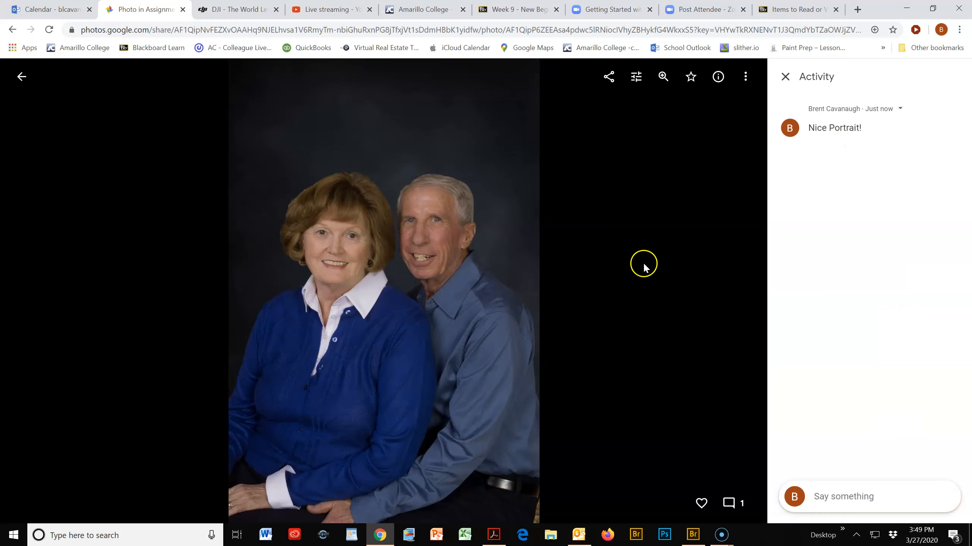
pyautogui.moveTo(373, 342)
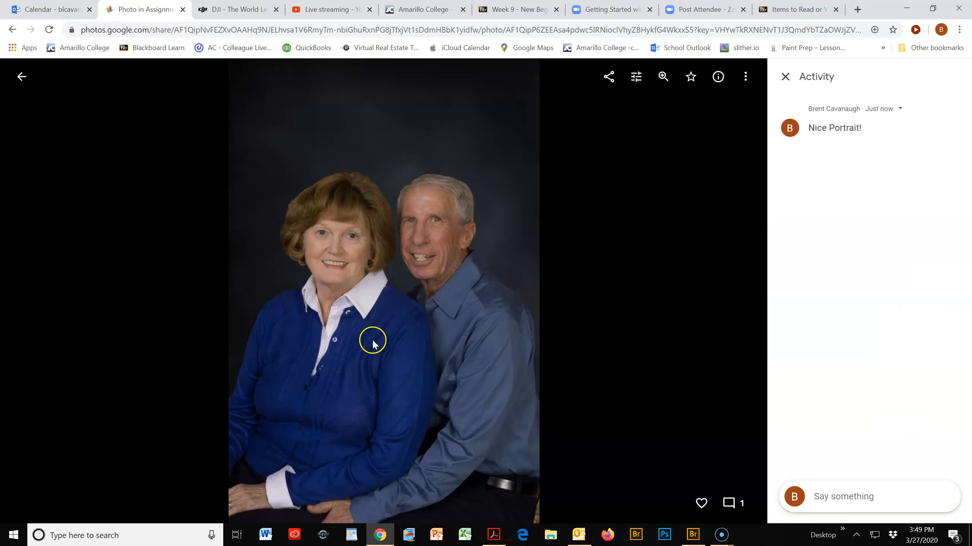
pyautogui.moveTo(366, 345)
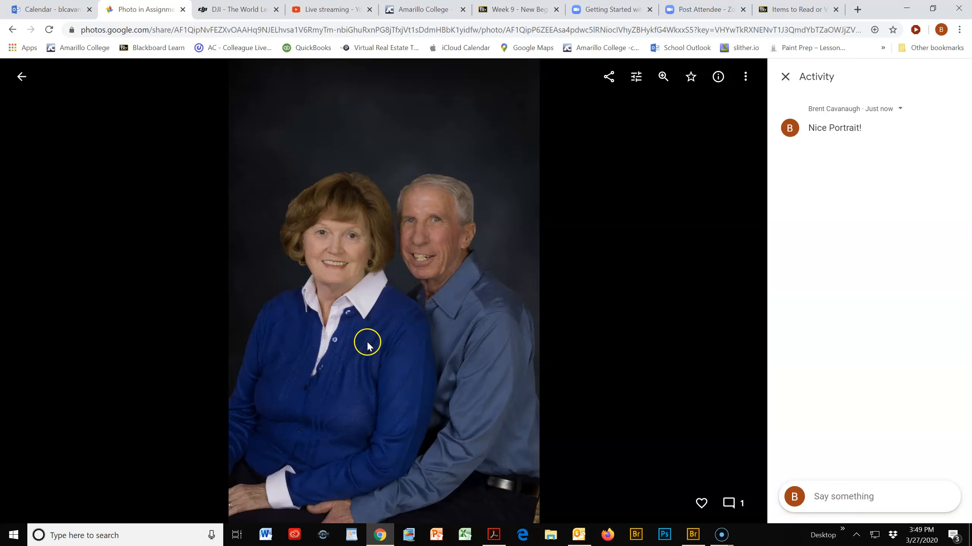
pyautogui.moveTo(381, 346)
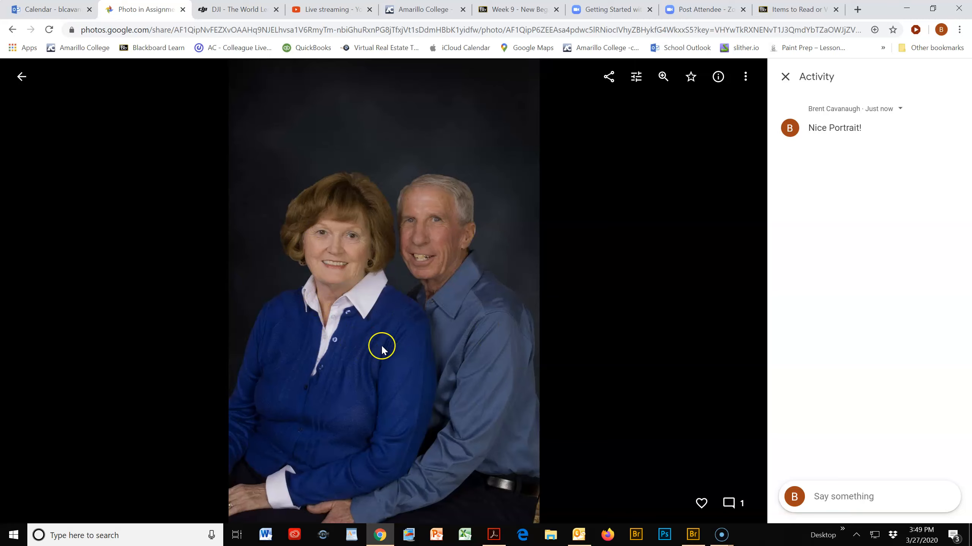
pyautogui.moveTo(466, 358)
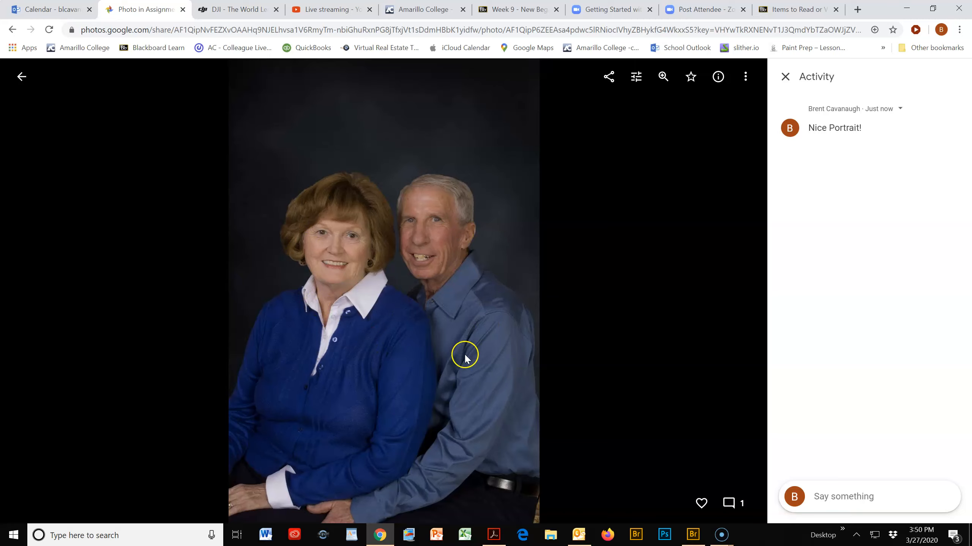
pyautogui.moveTo(632, 329)
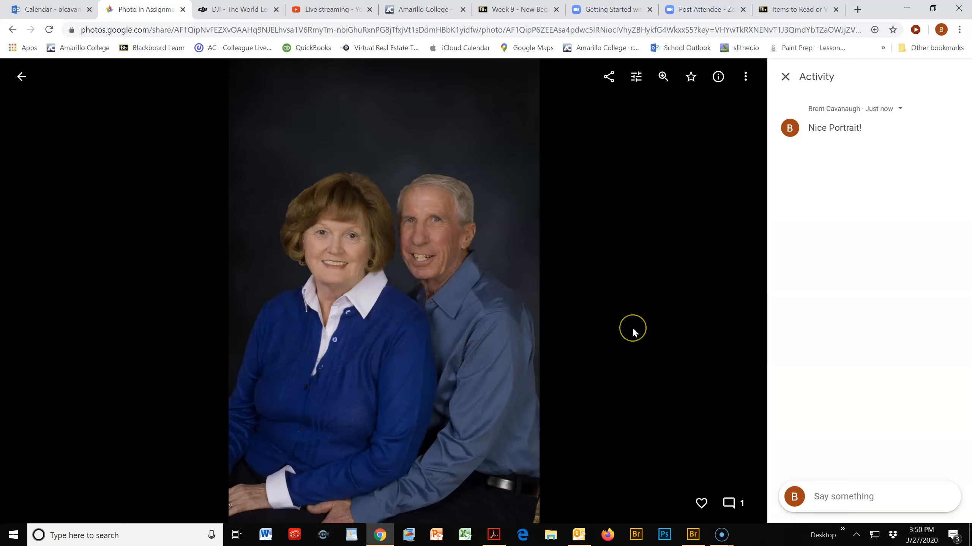
pyautogui.moveTo(633, 333)
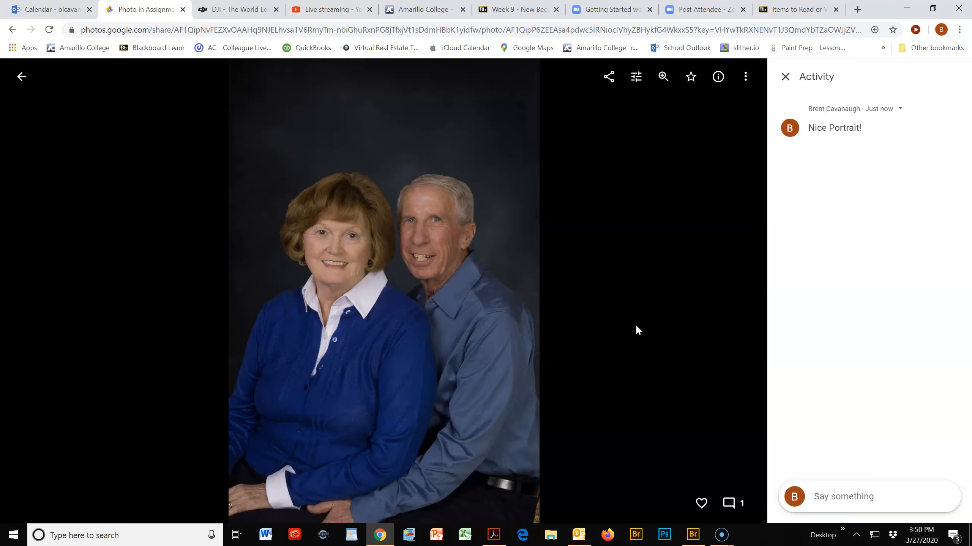
pyautogui.moveTo(641, 325)
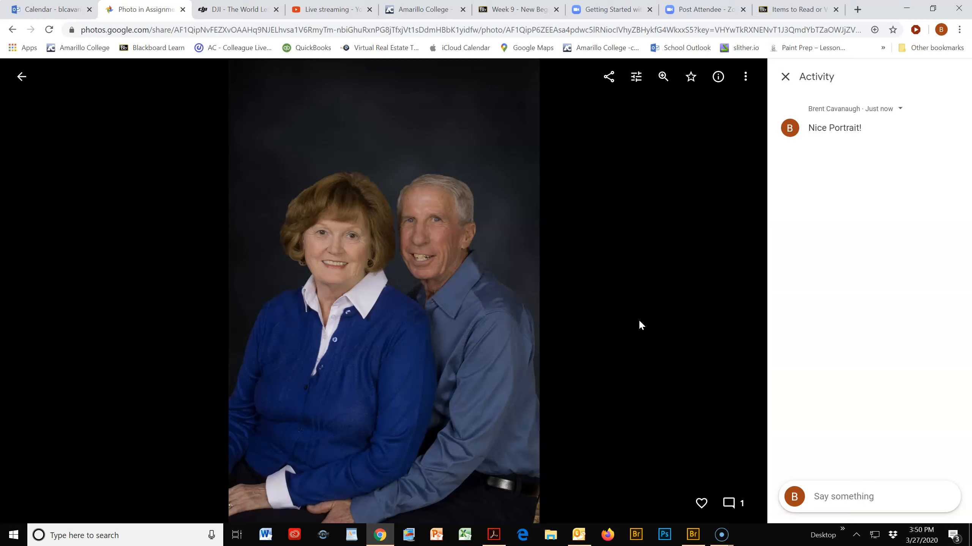
pyautogui.moveTo(643, 325)
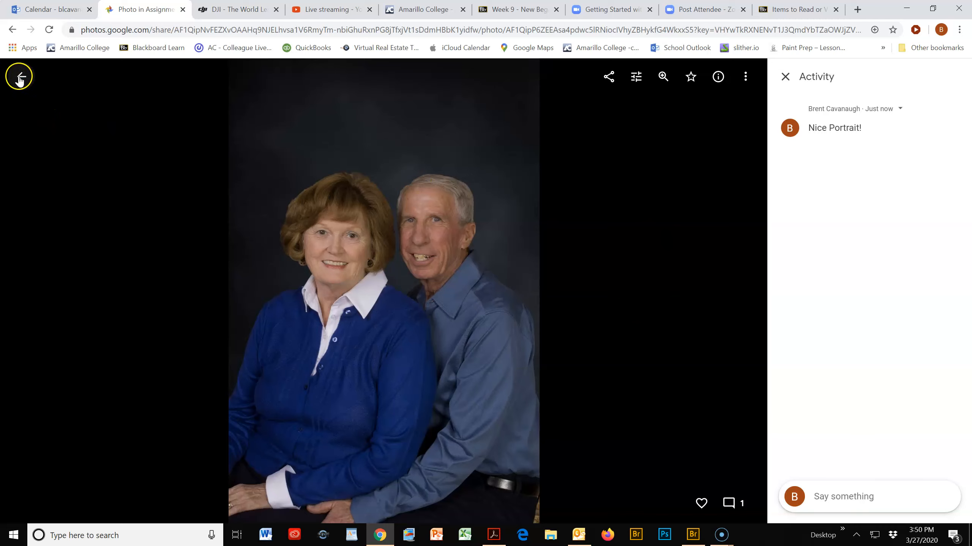
# Go back to the Assignment 5 album, now holding the commented portrait
pyautogui.click(18, 76)
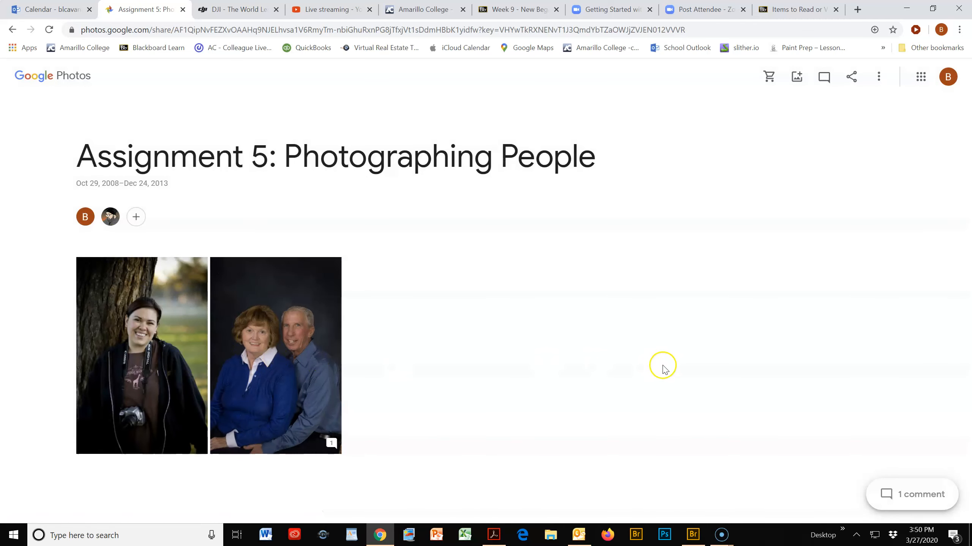
pyautogui.moveTo(700, 327)
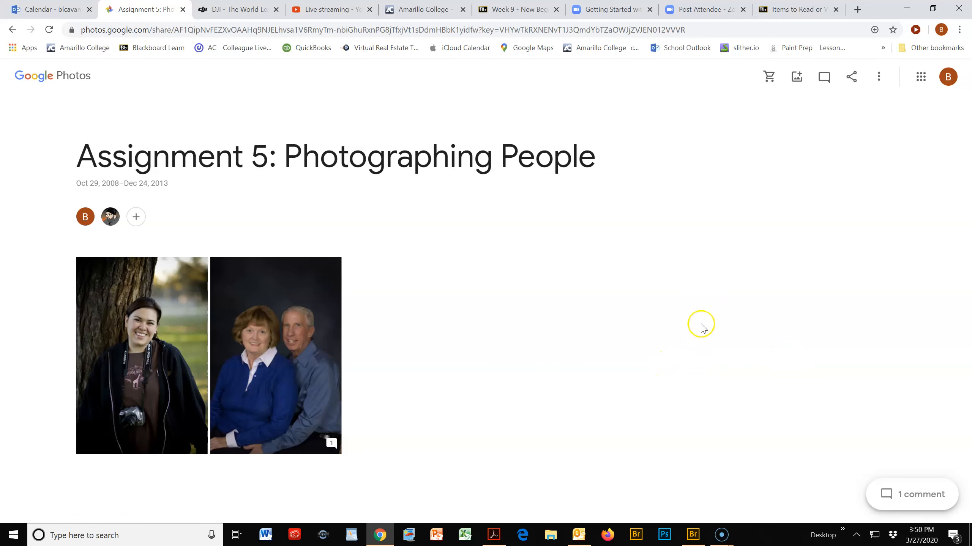
pyautogui.moveTo(702, 328)
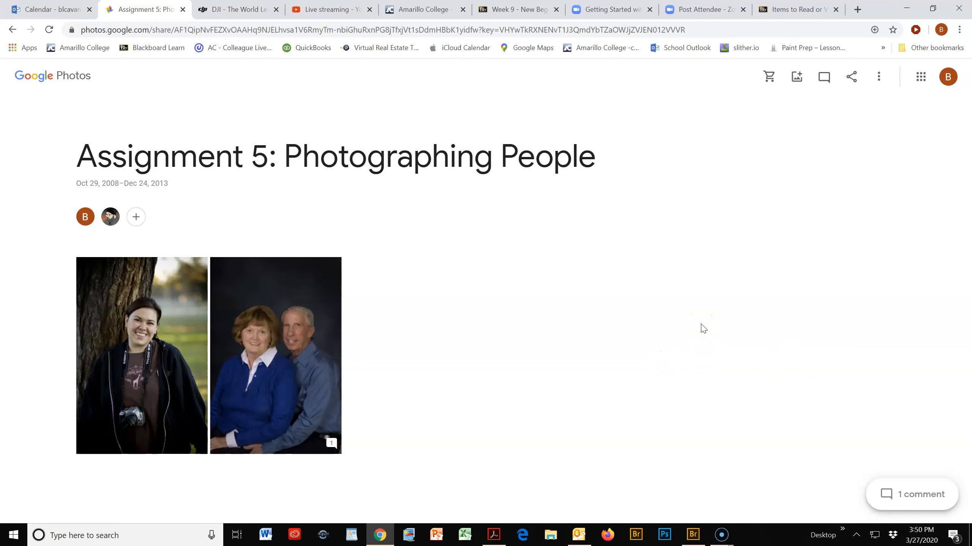